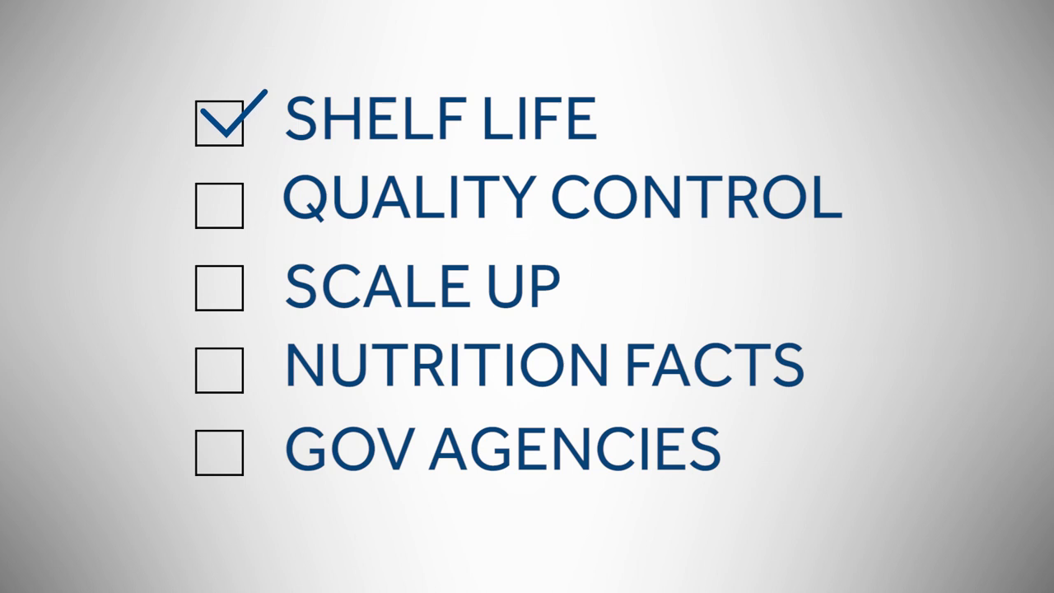
Tick the Quality Control, Scale Up and Nutrition Facts checkboxes in order.
left_click(219, 204)
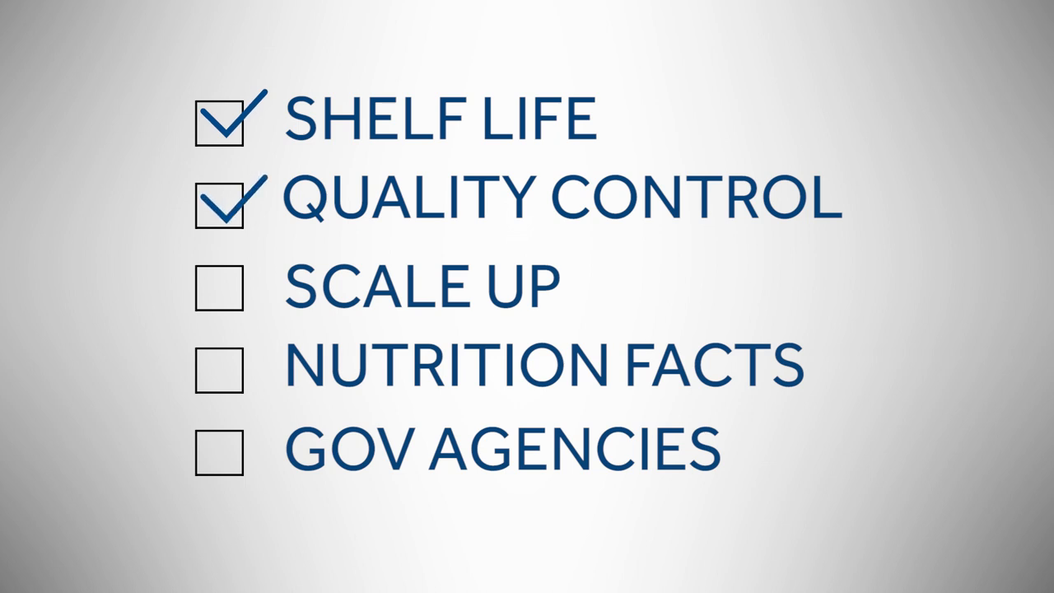
left_click(218, 287)
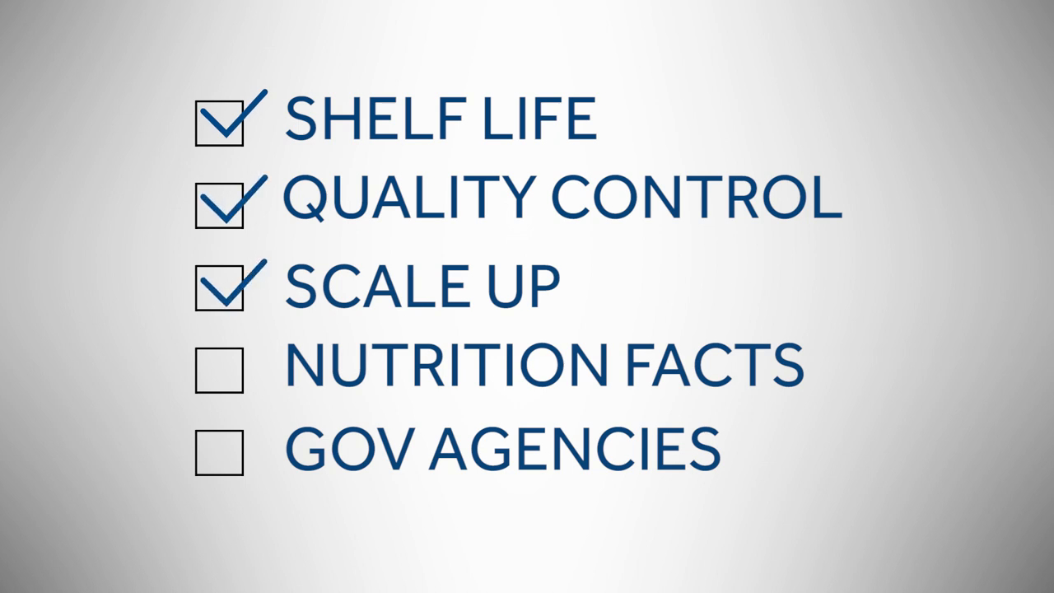
left_click(219, 368)
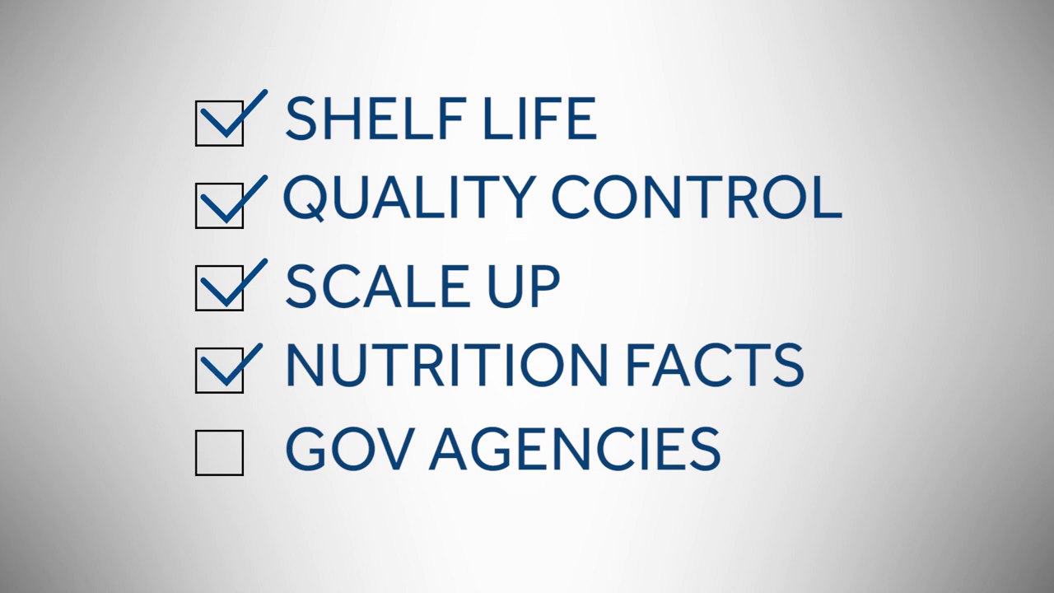